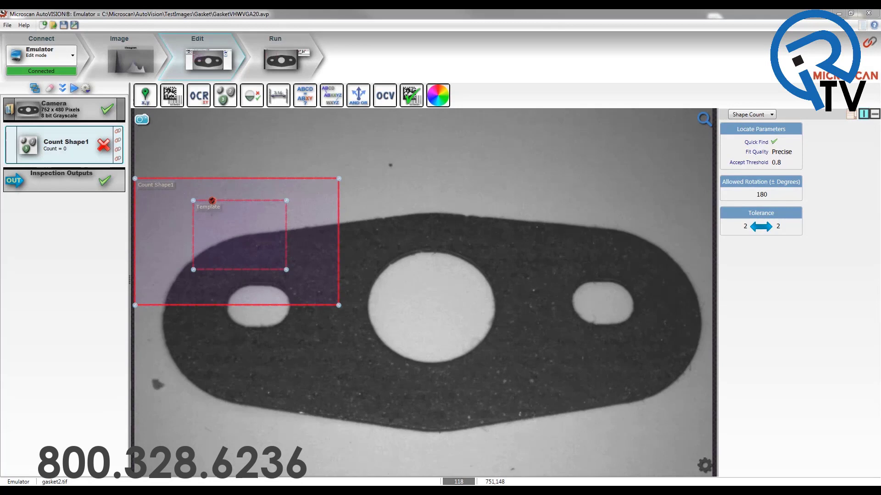
{"action": "mouse_move", "coordinate": [224, 95]}
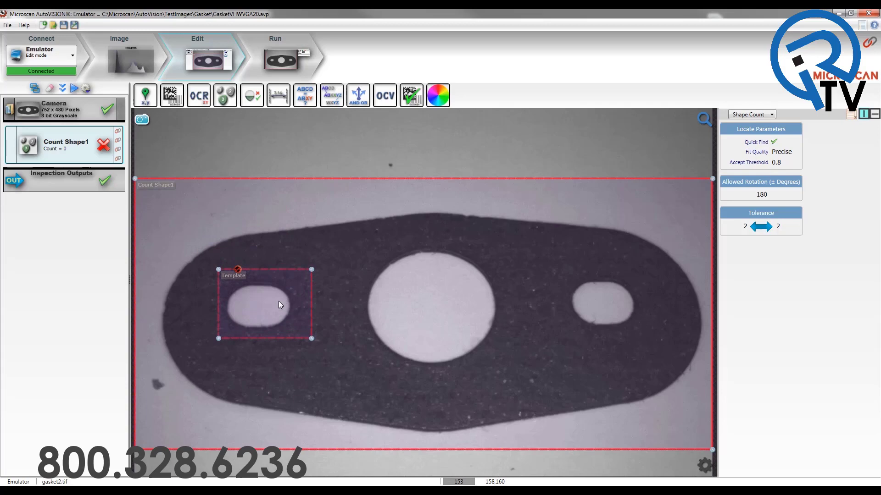
{"action": "mouse_move", "coordinate": [234, 270]}
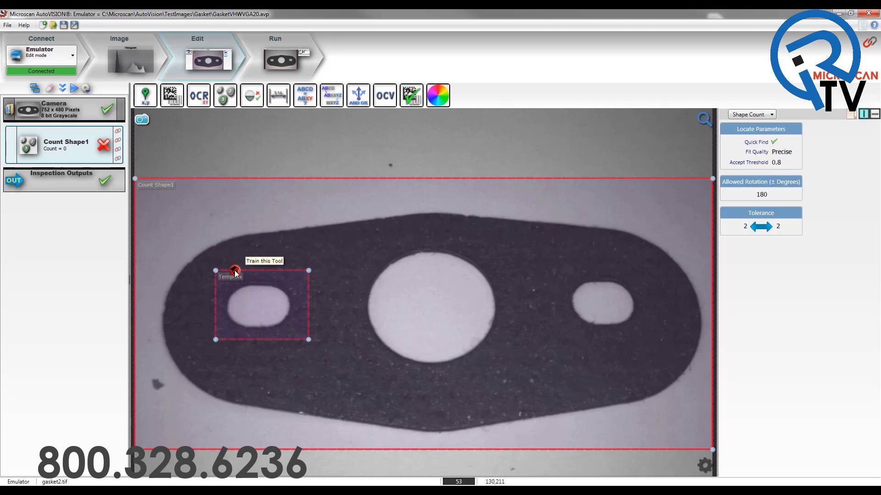
Step: Train the Count Shape template on the left slot, test it in Run, and return to Edit
{"action": "left_click", "coordinate": [235, 269]}
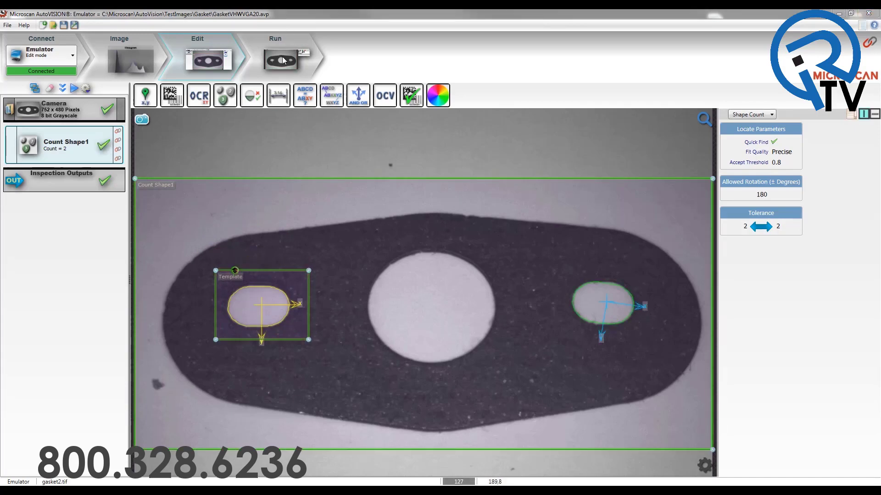
{"action": "left_click", "coordinate": [279, 61]}
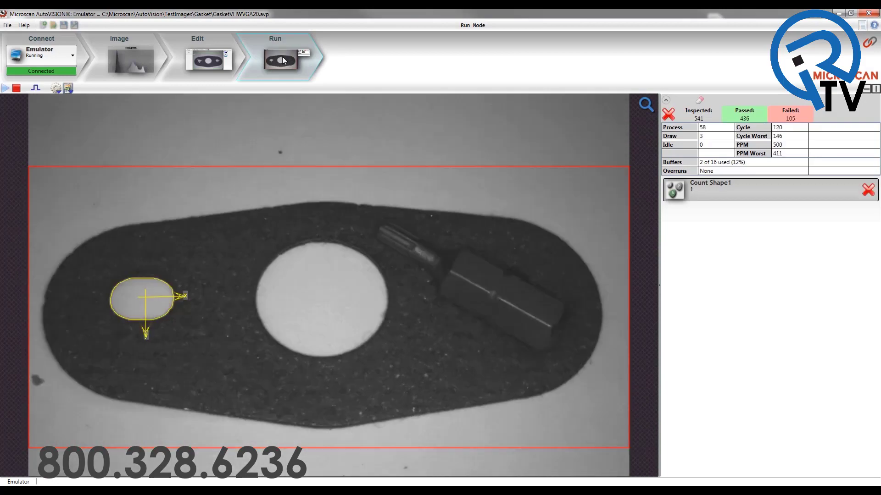
{"action": "left_click", "coordinate": [196, 56]}
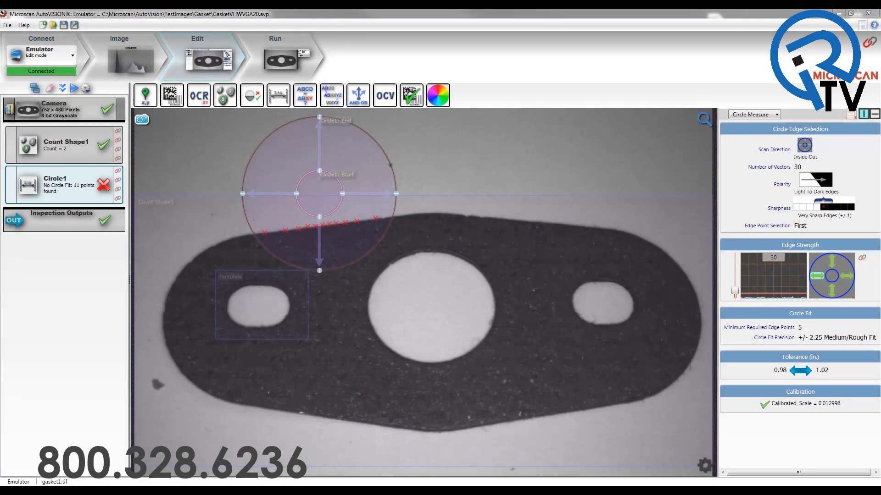
{"action": "mouse_move", "coordinate": [341, 204]}
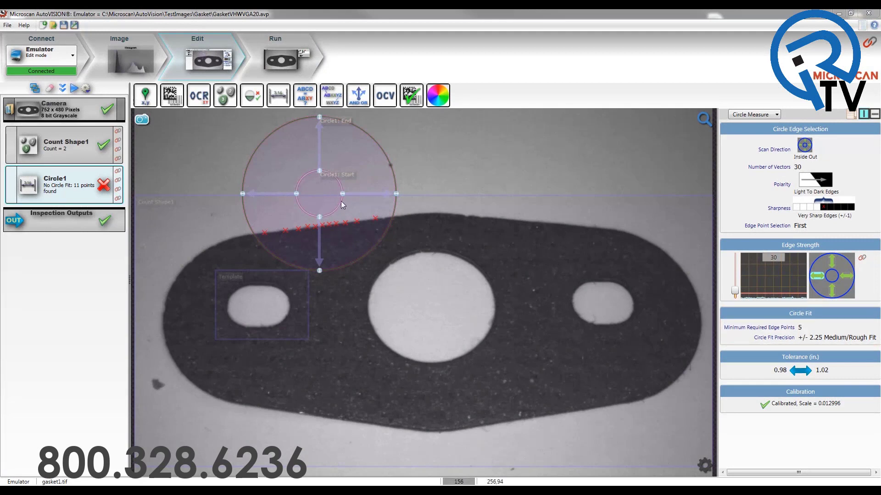
{"action": "mouse_move", "coordinate": [278, 95]}
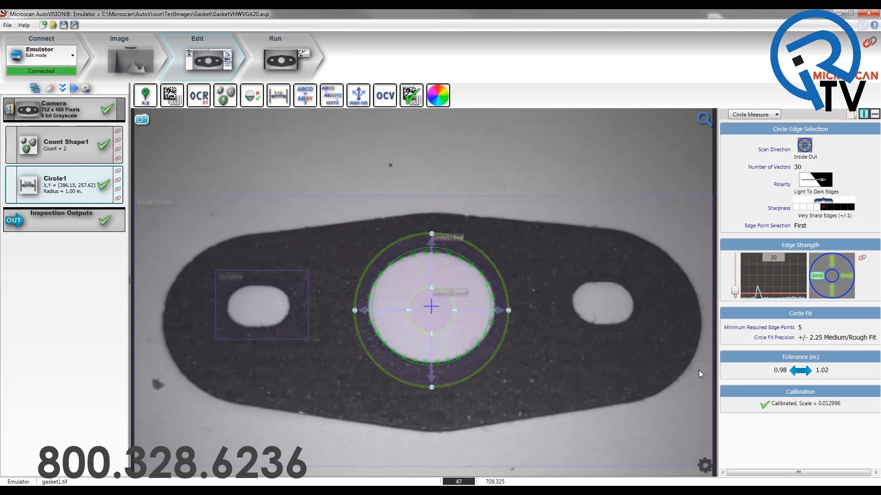
Step: Bring up the Circle1 tool's Calibration settings after it fits the centre hole
{"action": "left_click", "coordinate": [800, 392]}
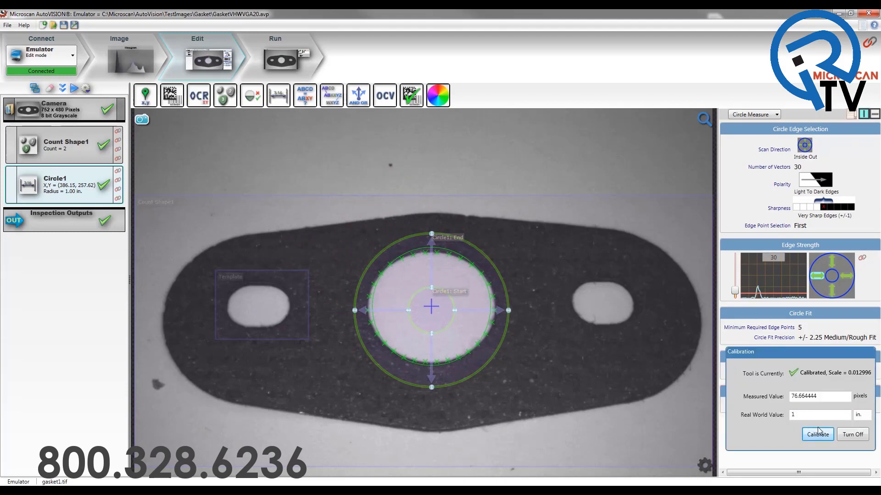
Step: Calibrate the circle tool to scale 0.013044, close the popup and run the measurement job
{"action": "left_click", "coordinate": [816, 433]}
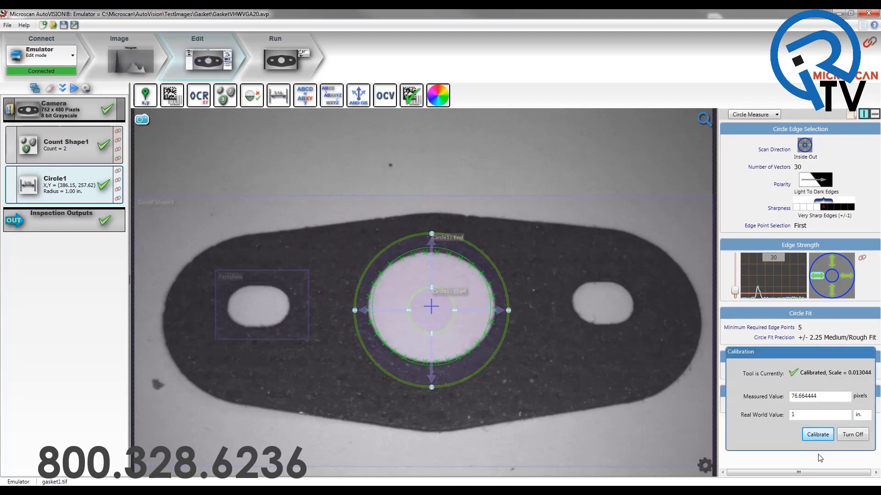
{"action": "left_click", "coordinate": [817, 434]}
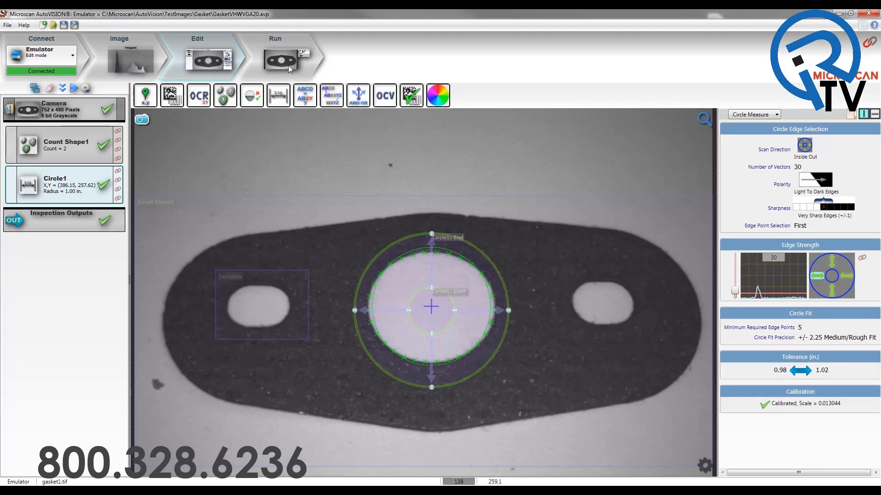
{"action": "left_click", "coordinate": [274, 56]}
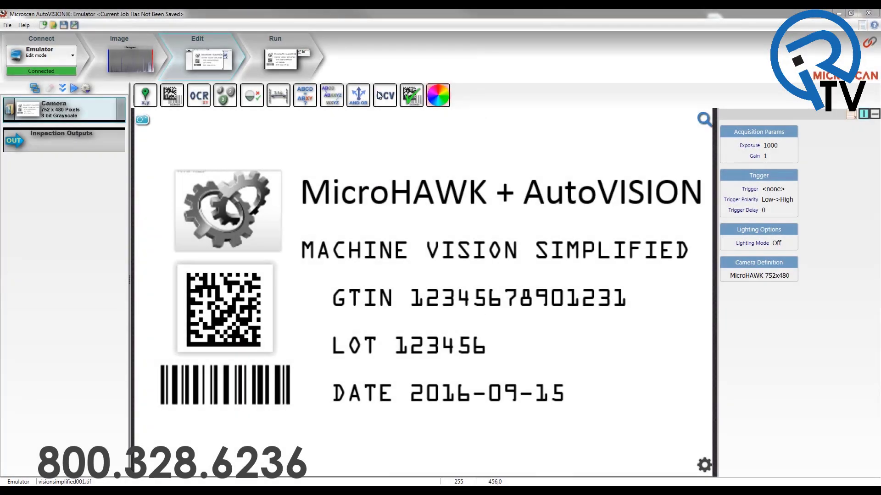
{"action": "mouse_move", "coordinate": [172, 95]}
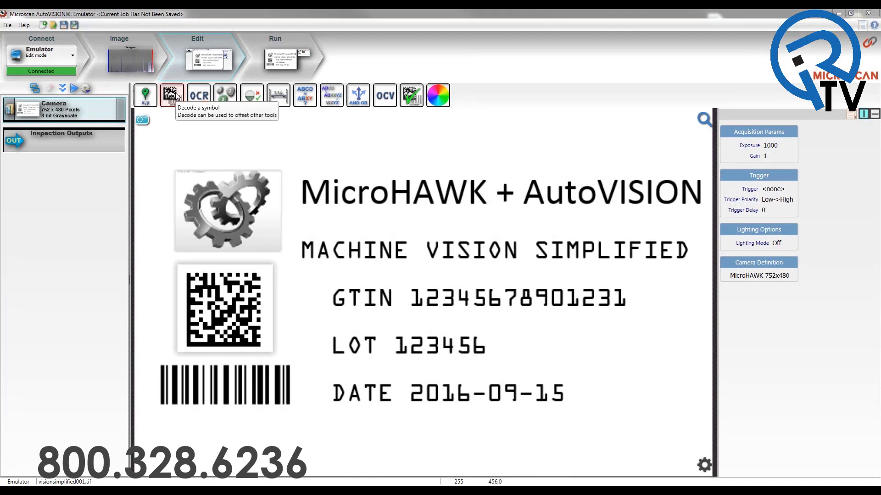
Step: Add a Decode tool to read the label's Data Matrix
{"action": "left_click", "coordinate": [172, 94]}
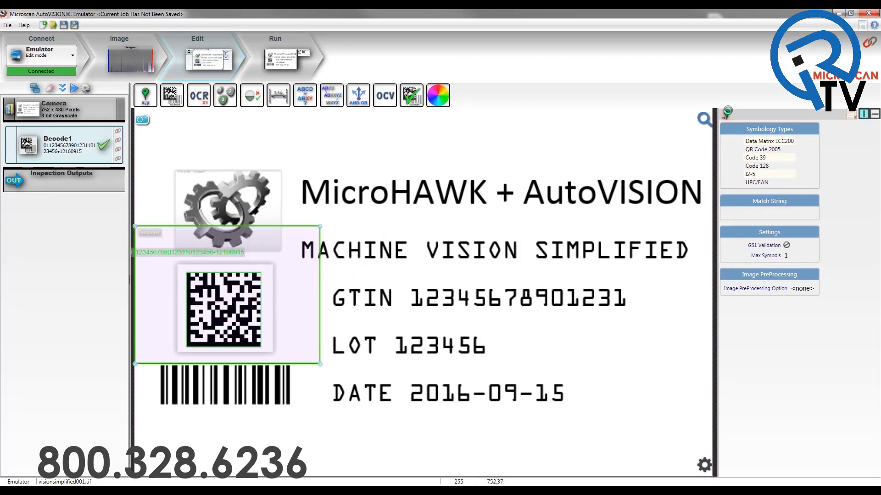
{"action": "mouse_move", "coordinate": [155, 227]}
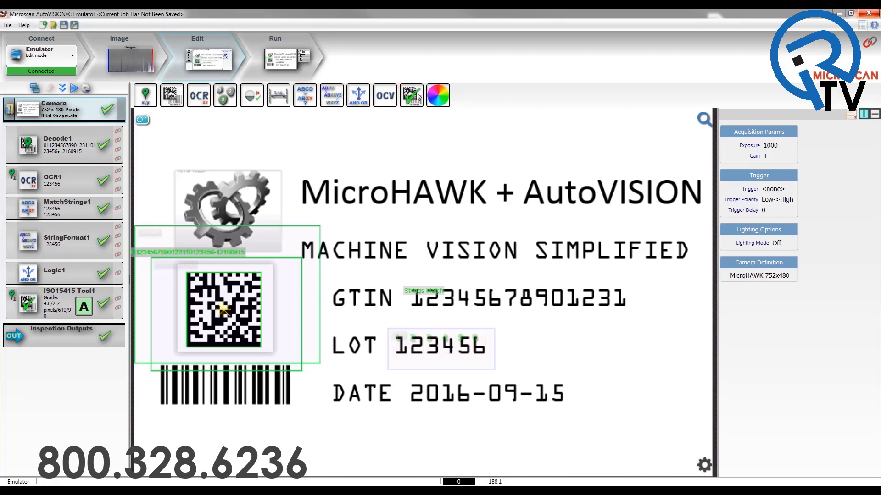
{"action": "mouse_move", "coordinate": [304, 95]}
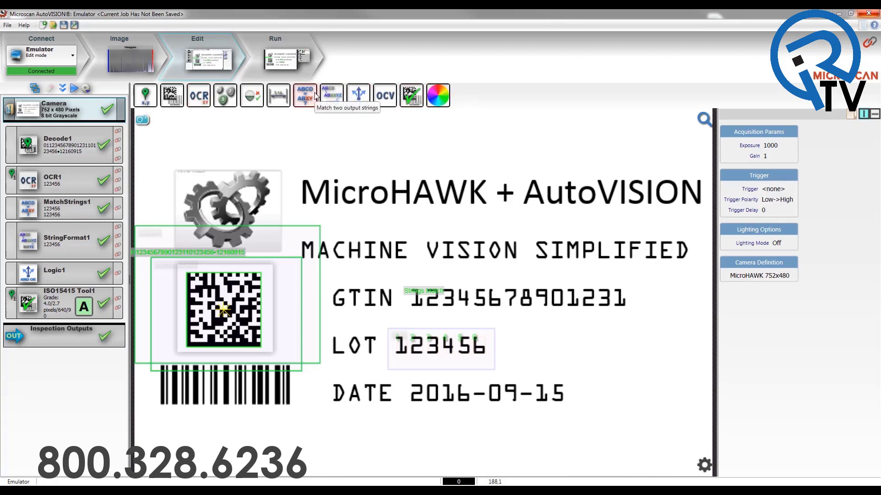
{"action": "mouse_move", "coordinate": [357, 94]}
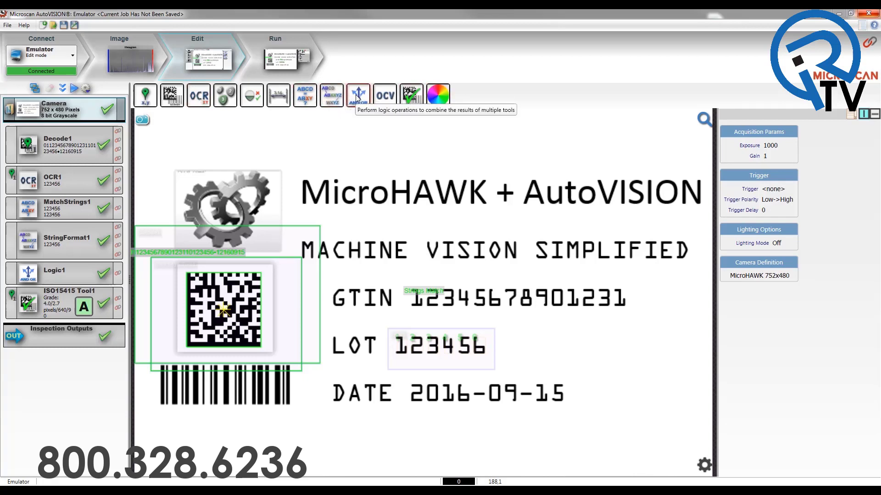
{"action": "mouse_move", "coordinate": [349, 122]}
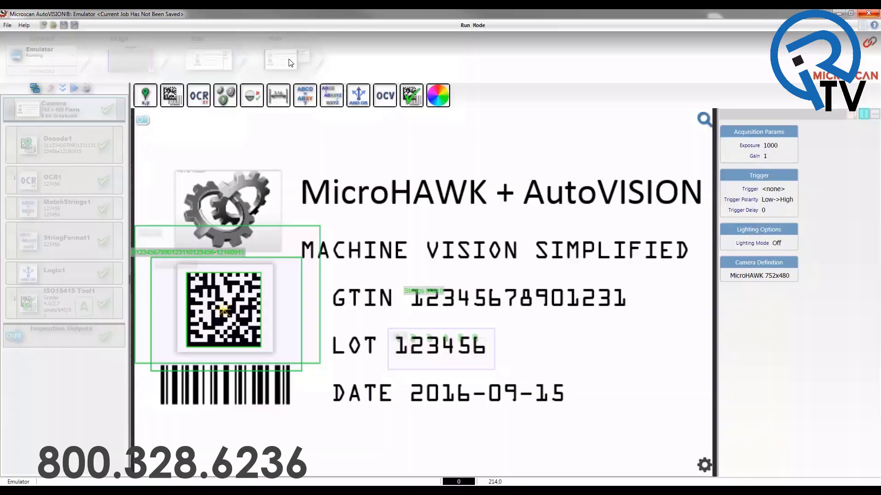
Step: Start Run Mode so decode, OCR, string match, format, logic and ISO grade all pass
{"action": "left_click", "coordinate": [274, 56]}
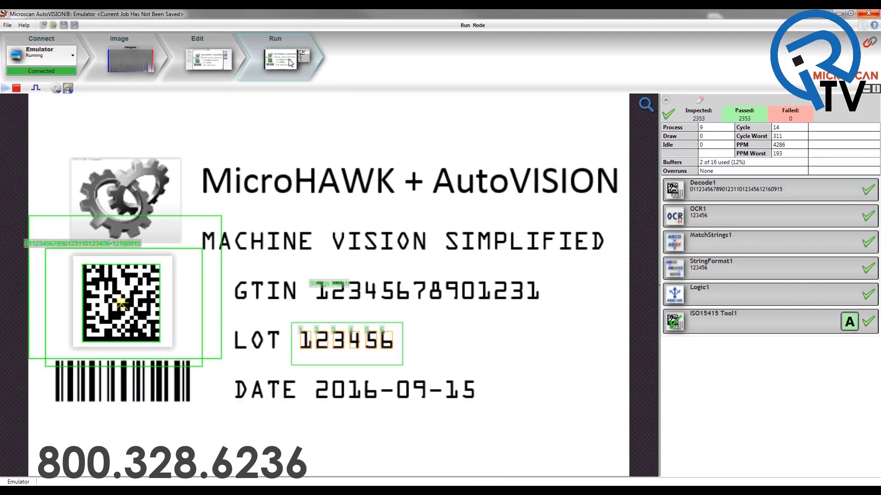